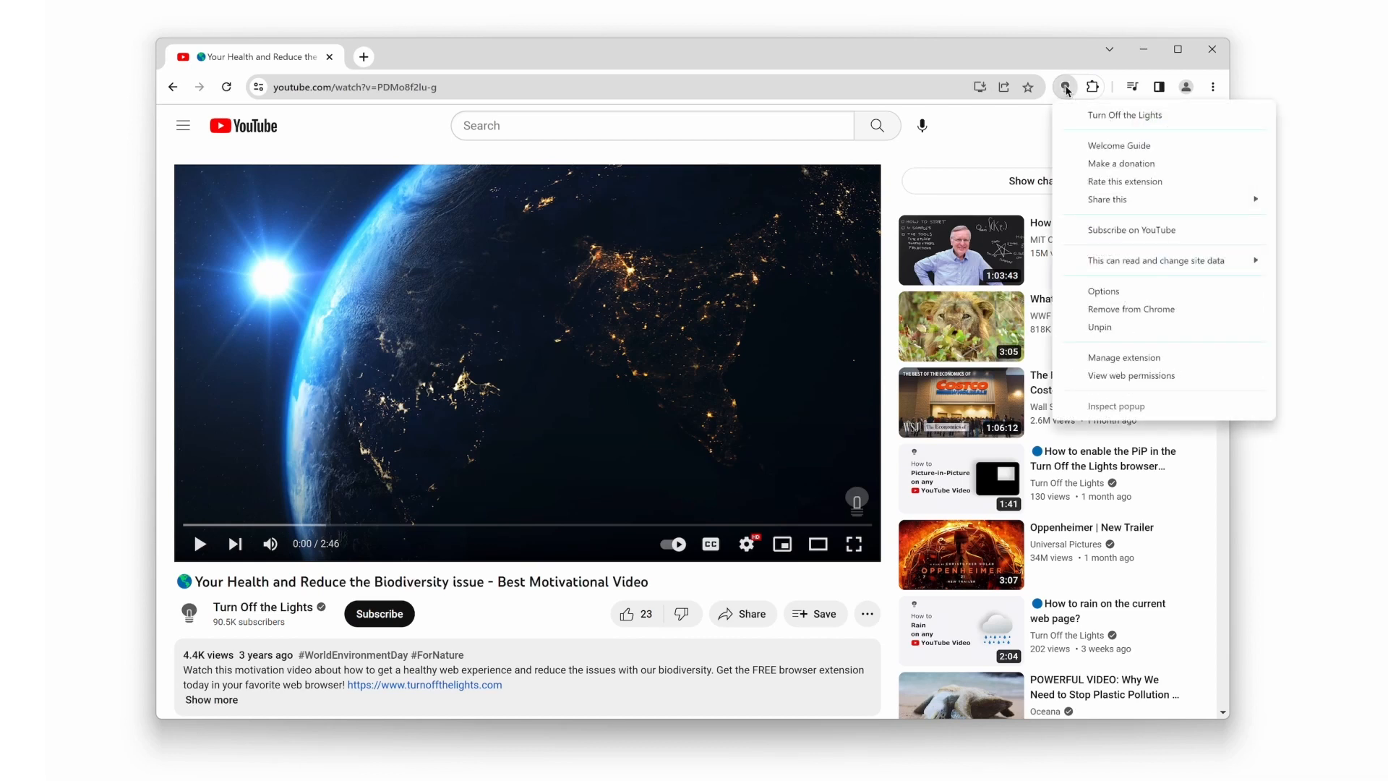
- Reach the Turn Off the Lights Options page from its toolbar extension menu
left_click(1103, 290)
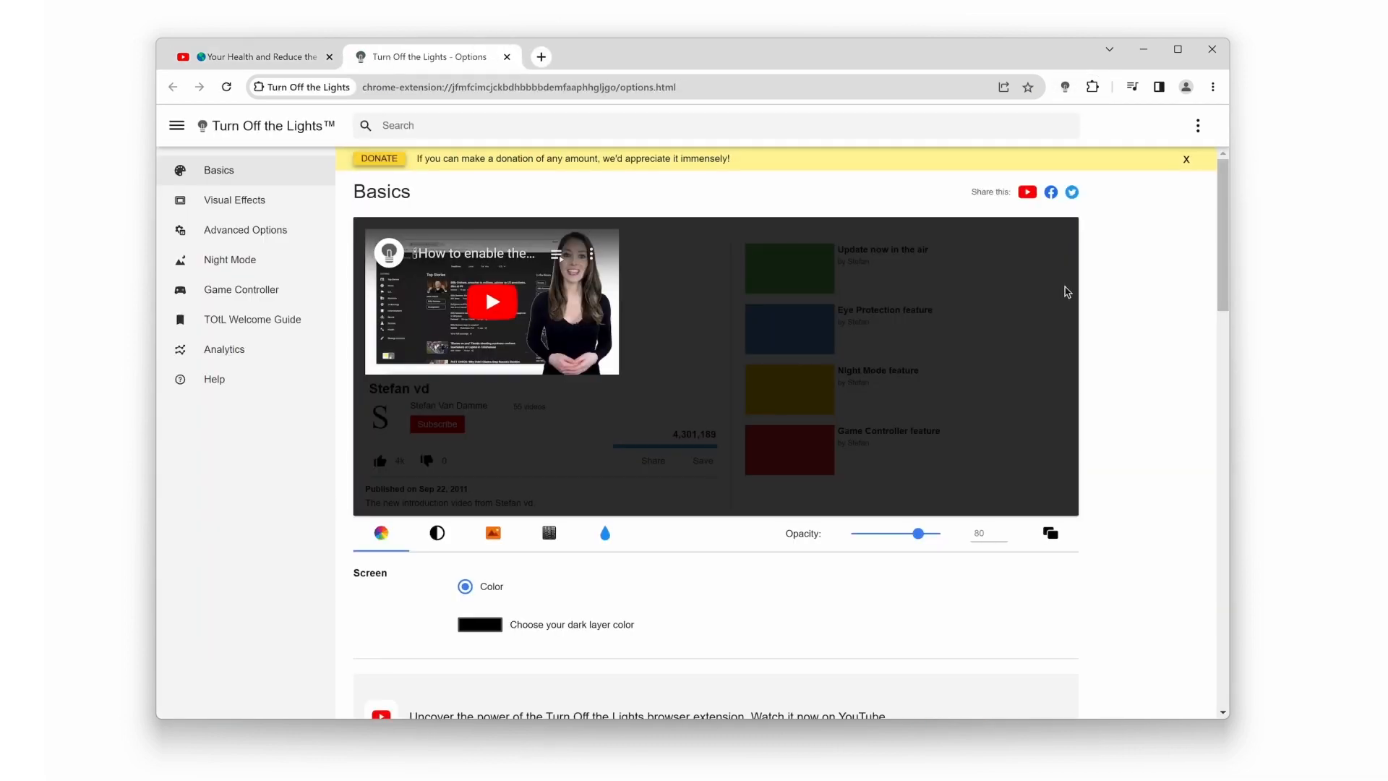
mouse_move(584, 392)
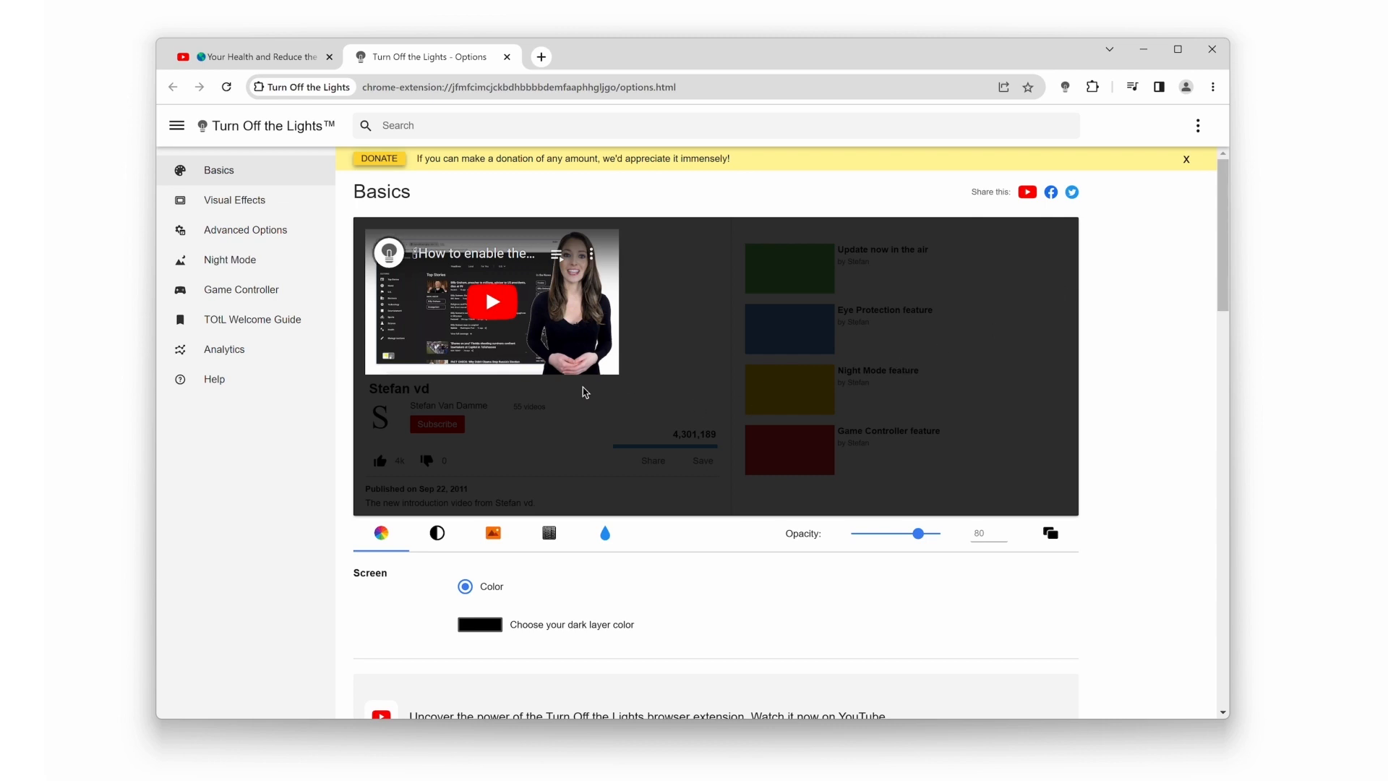
- Show the Game Controller section of the options sidebar
left_click(242, 289)
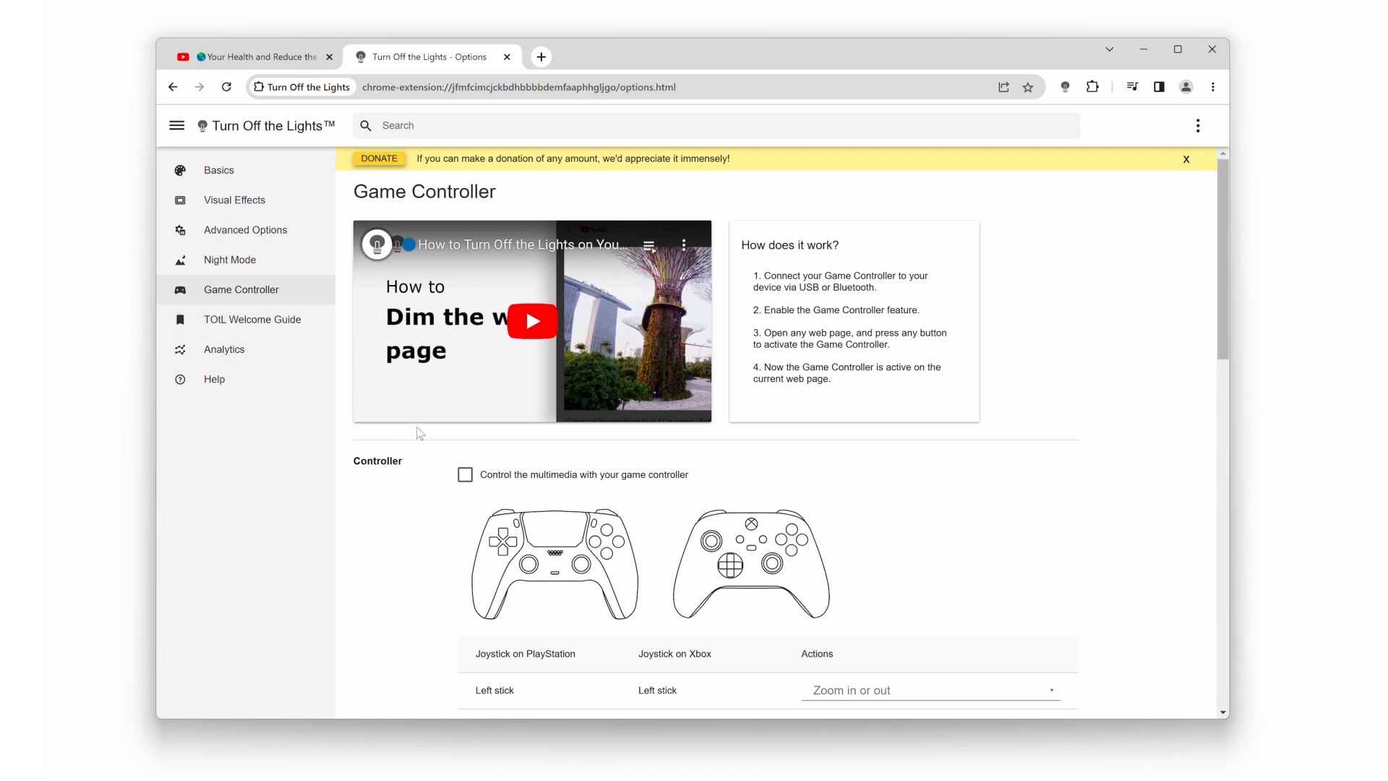
- Enable 'Control the multimedia with your game controller' and resume the YouTube video showing the controller connected
left_click(465, 474)
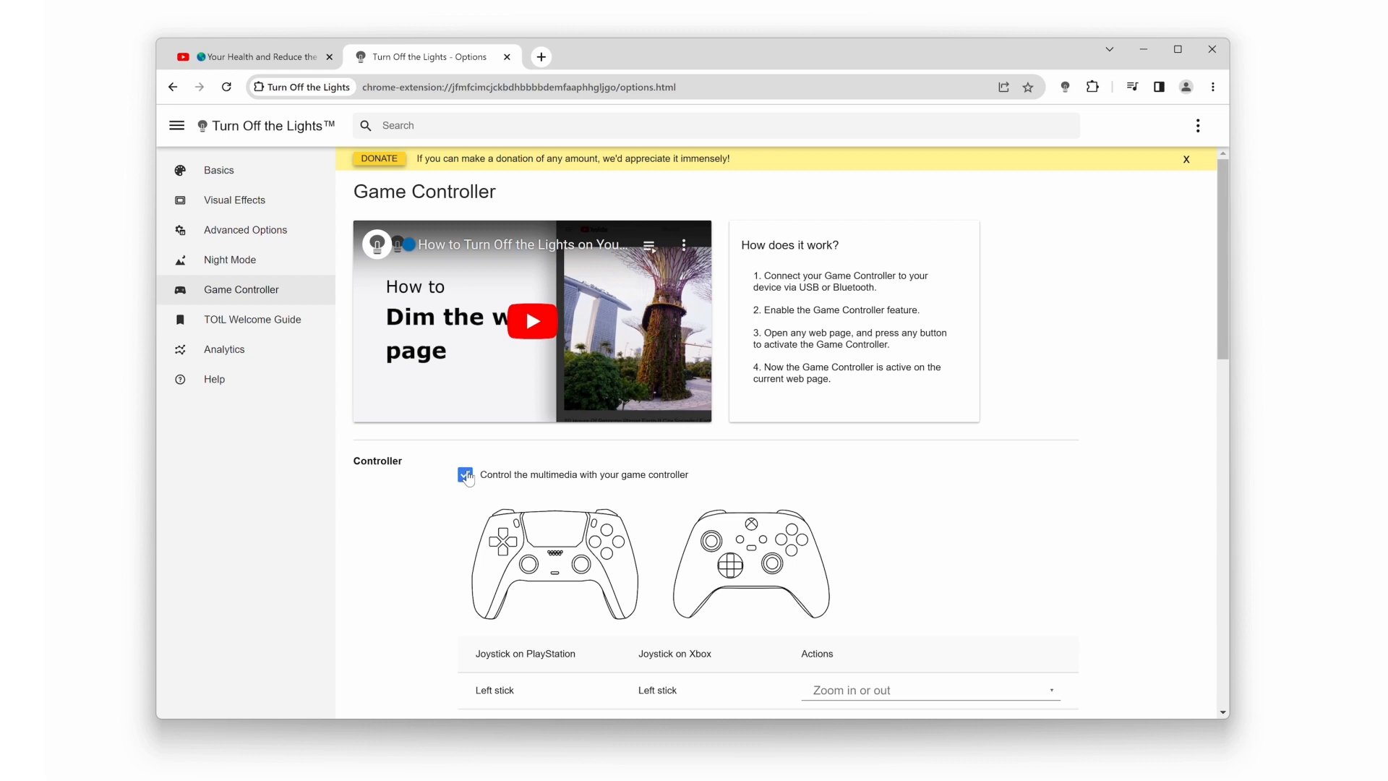
left_click(253, 56)
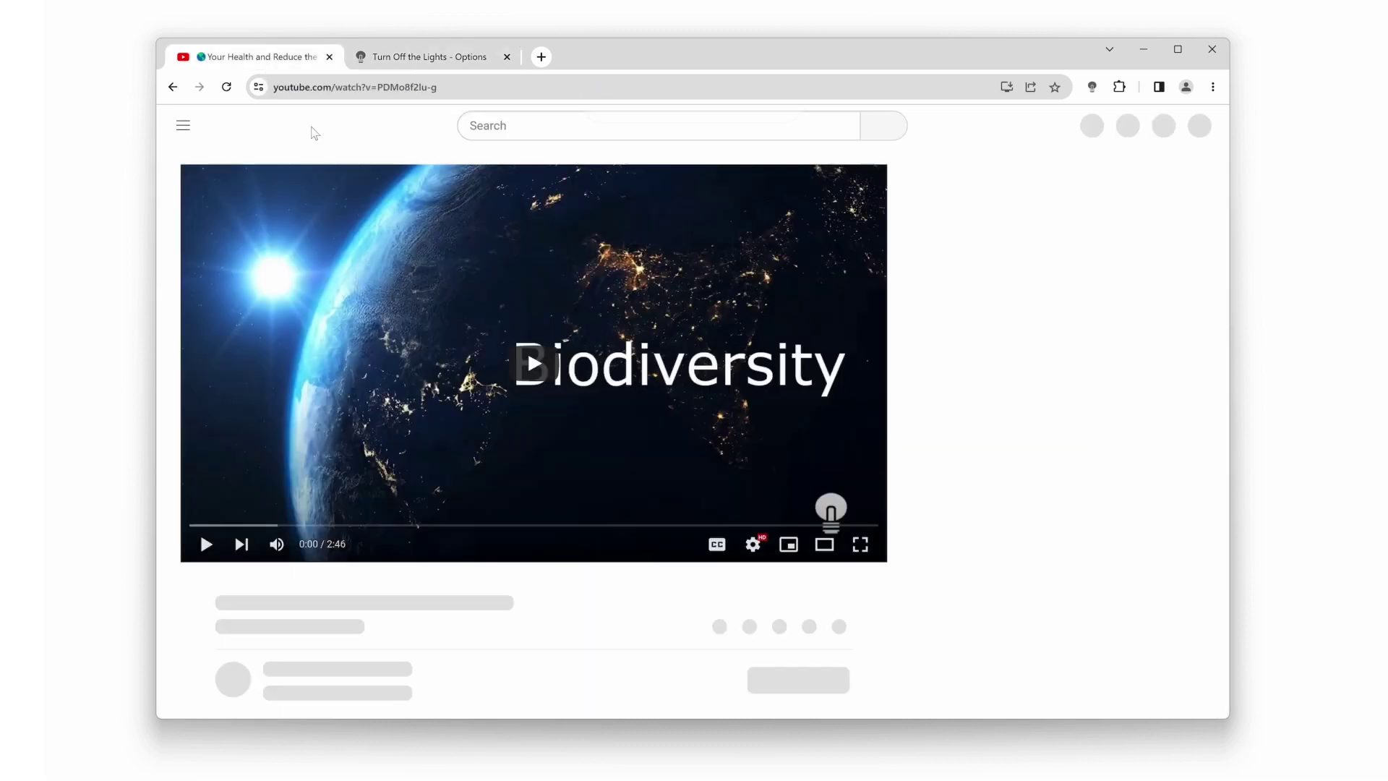
left_click(205, 543)
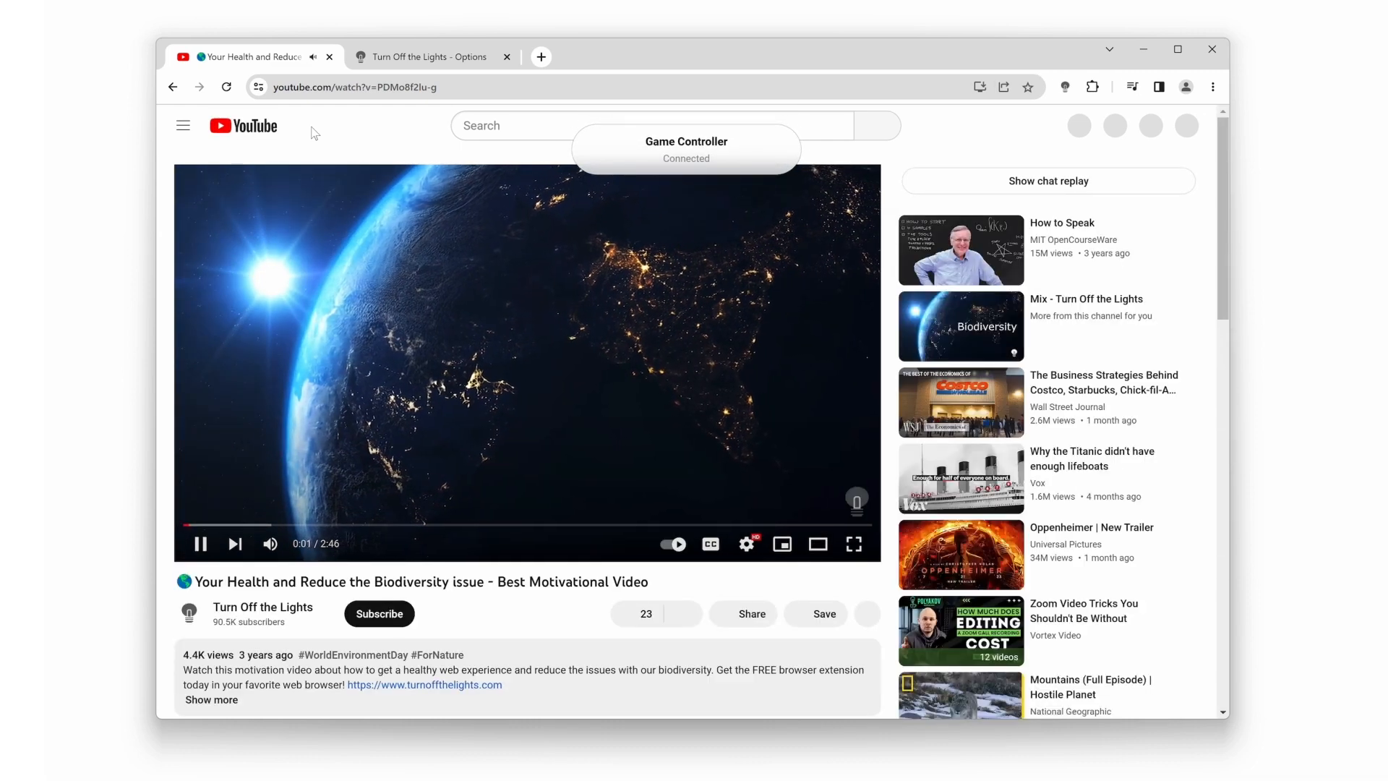